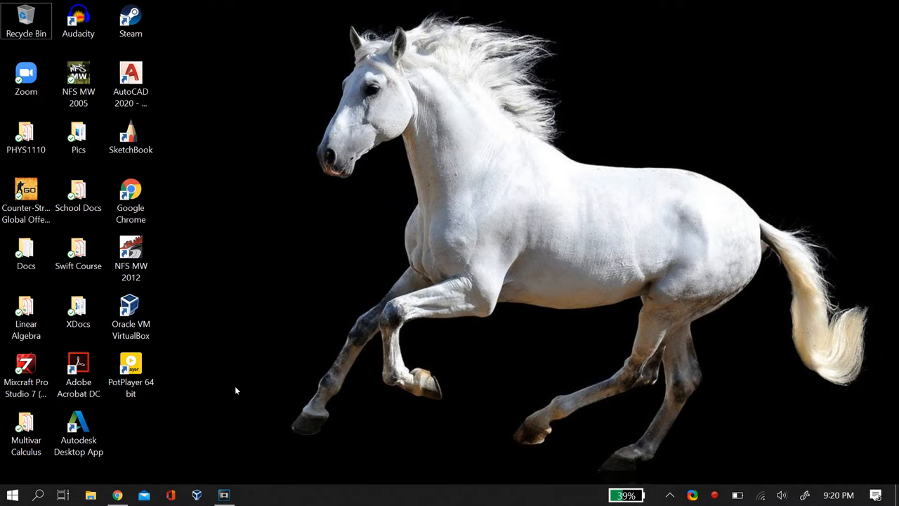
mouse_move(134, 396)
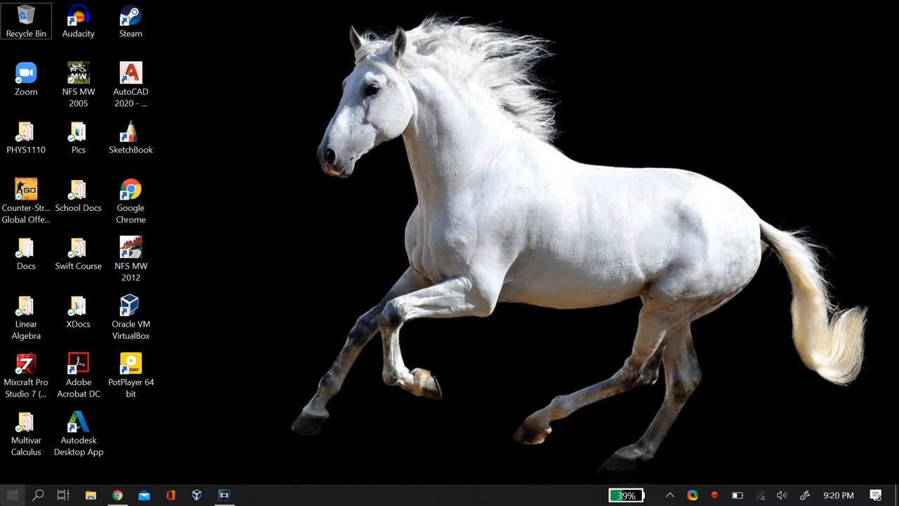
From a 'pri' search, reach Printers & scanners and view the Brother DCP-L2520D print queue
type("pri")
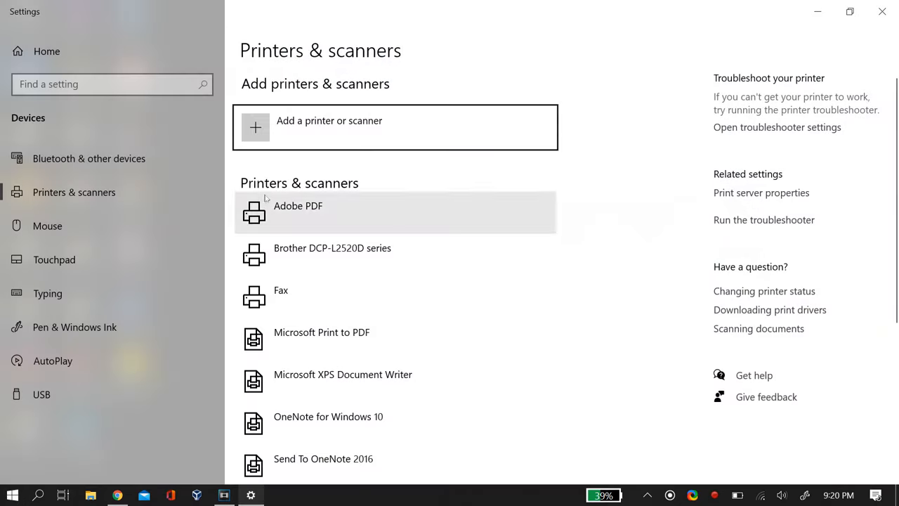
left_click(332, 253)
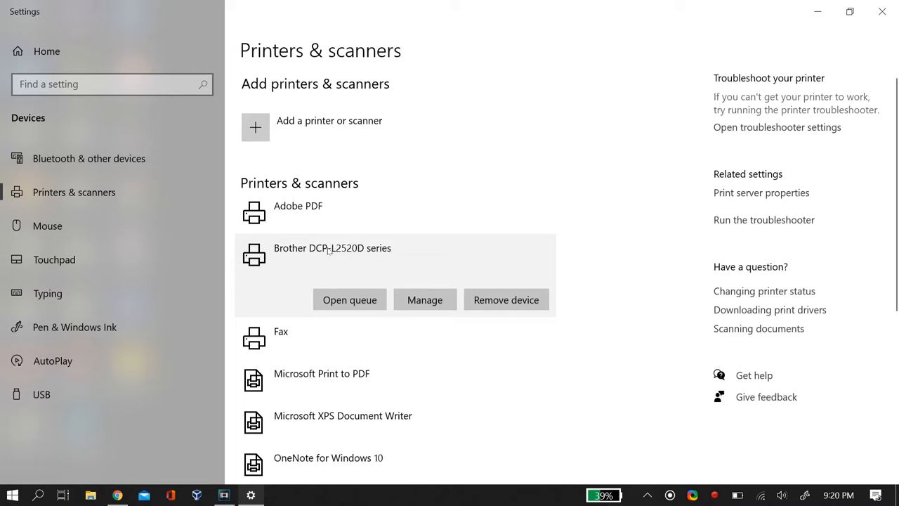
left_click(349, 299)
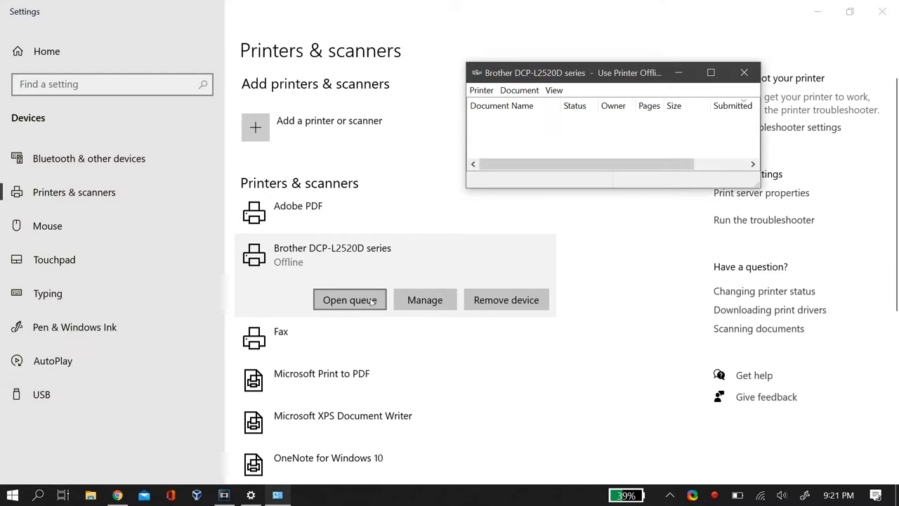
mouse_move(615, 50)
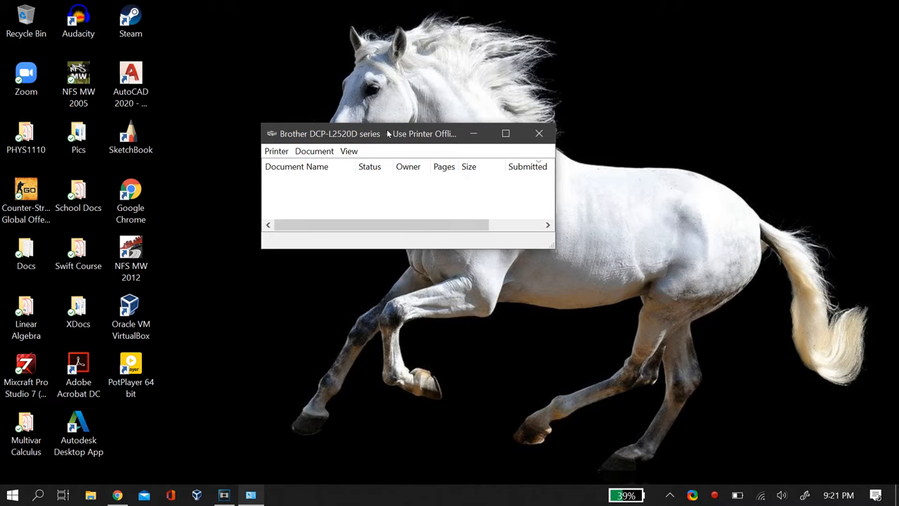
Cancel all documents in the Brother queue via Printer > Cancel All Documents and confirm
left_click(329, 148)
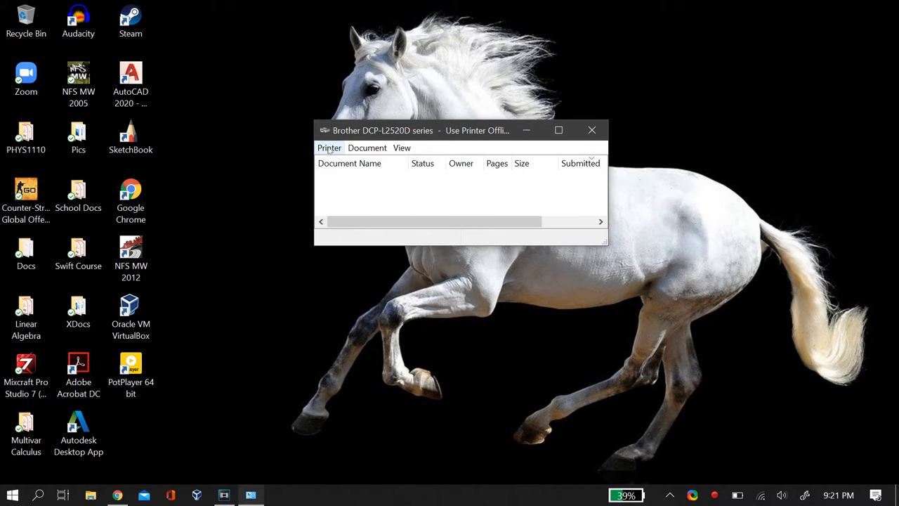
left_click(329, 148)
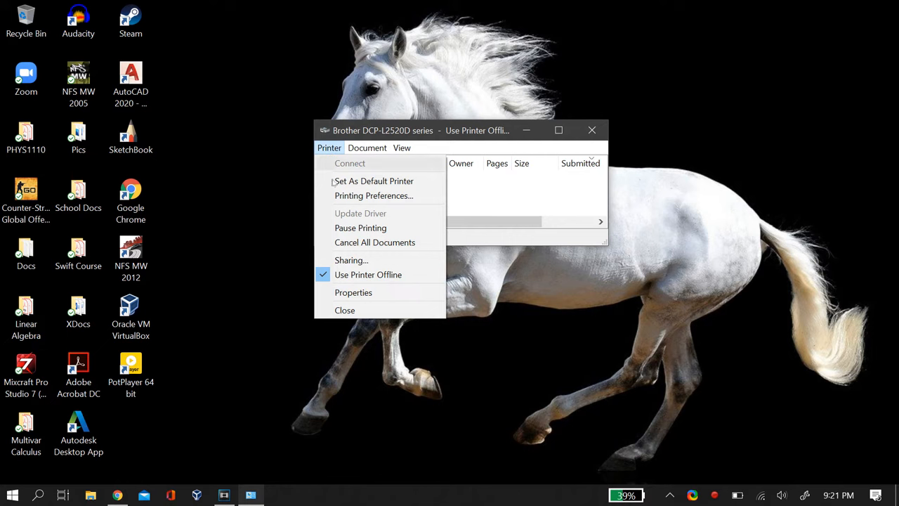
left_click(374, 242)
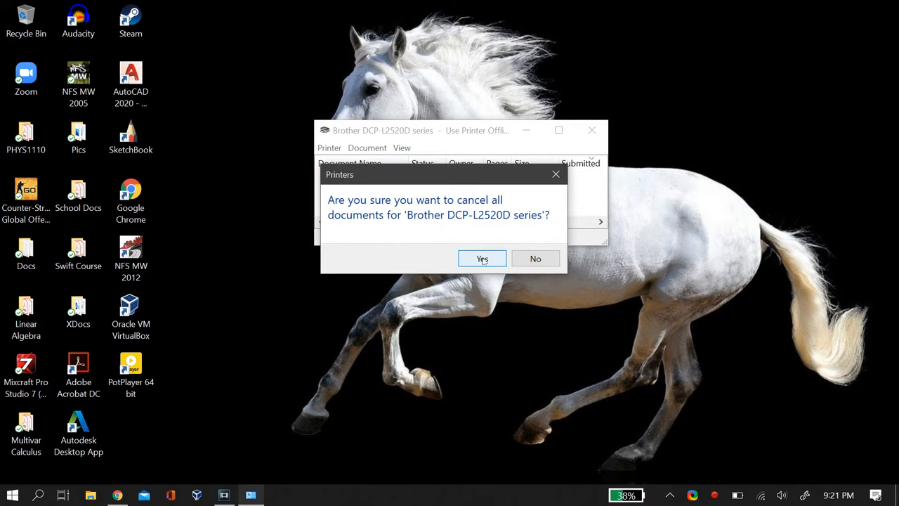
left_click(11, 494)
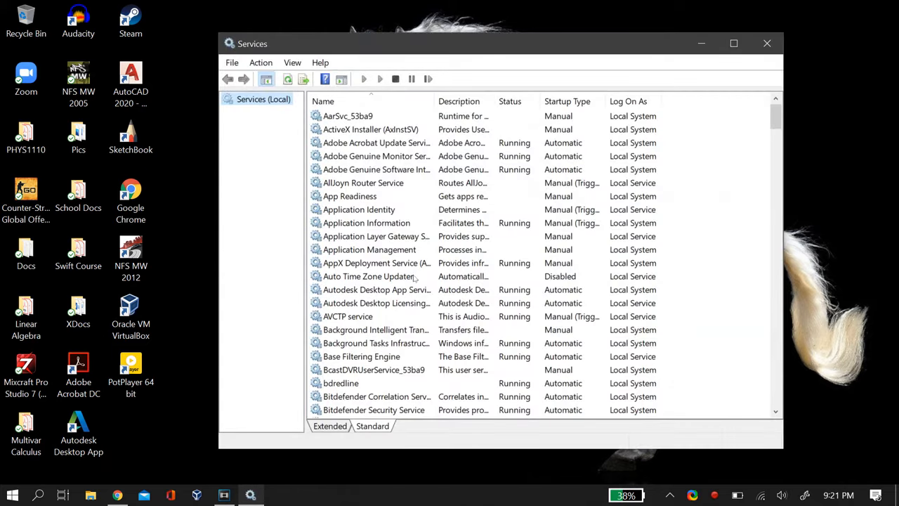
Locate Print Spooler in the services list and stop it from its context actions
scroll("down", 3)
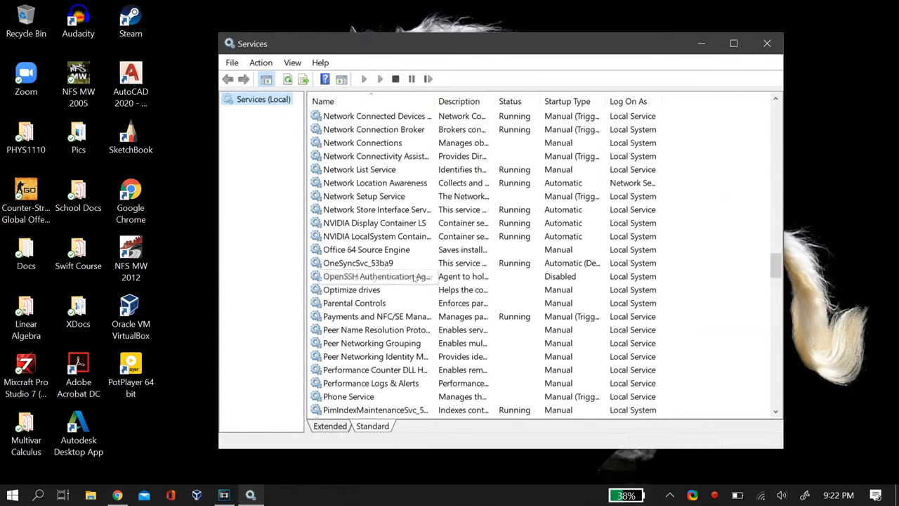
scroll("down", 3)
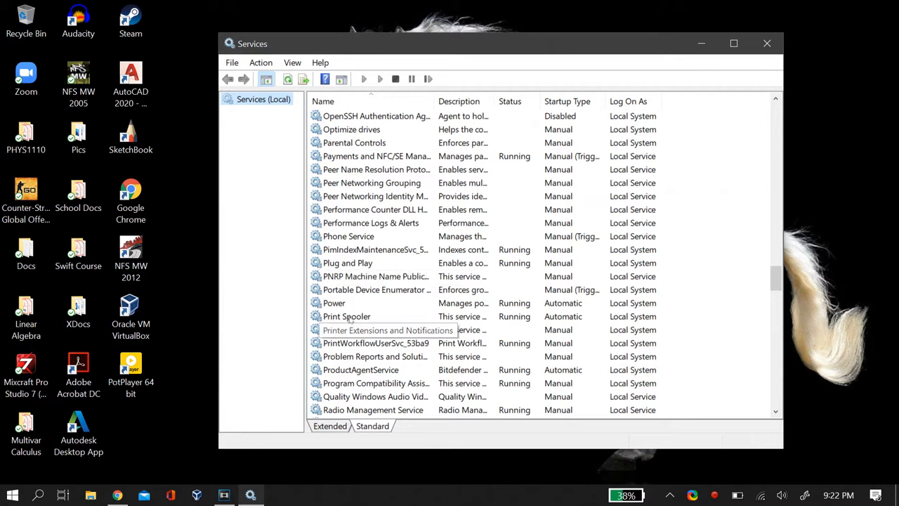
left_click(345, 316)
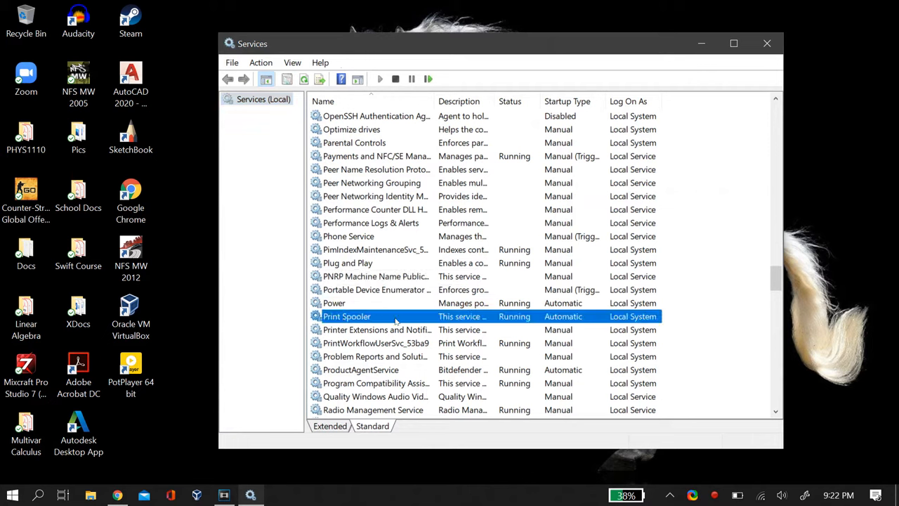
right_click(346, 316)
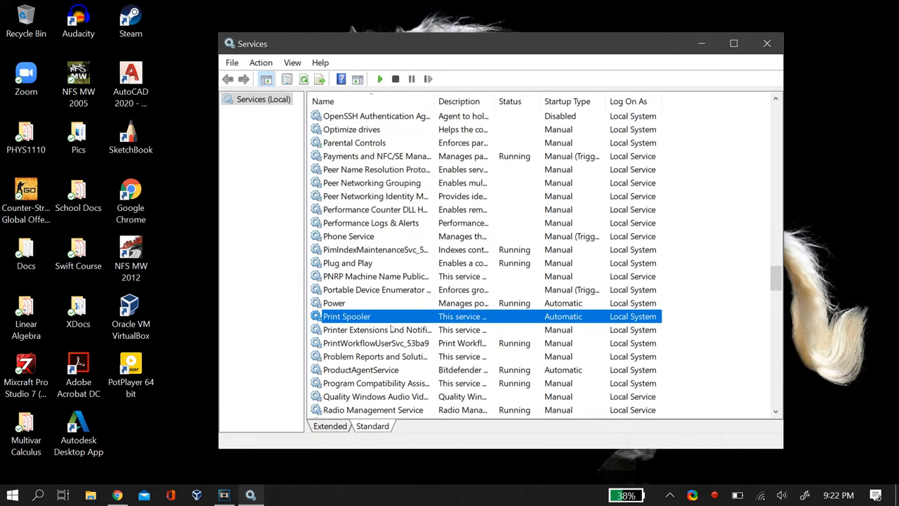
right_click(345, 316)
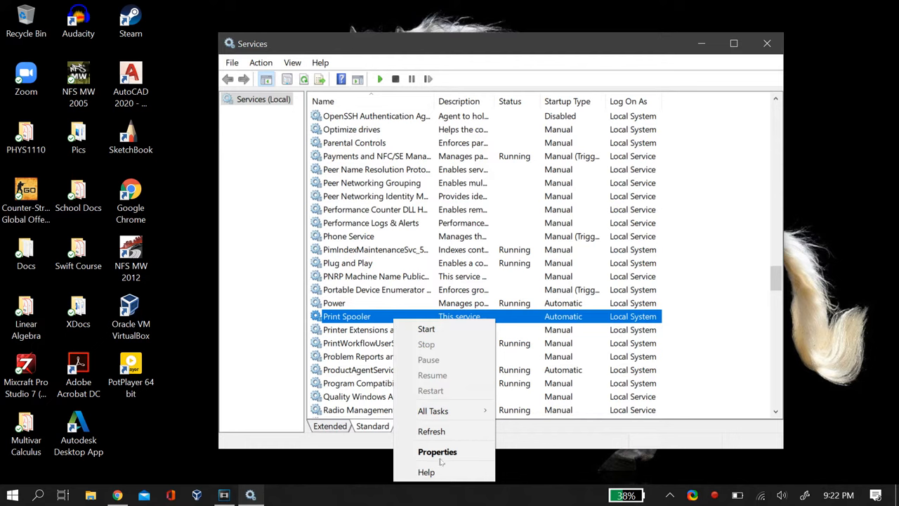
In Print Spooler's properties, keep the startup type on Automatic and save
left_click(437, 451)
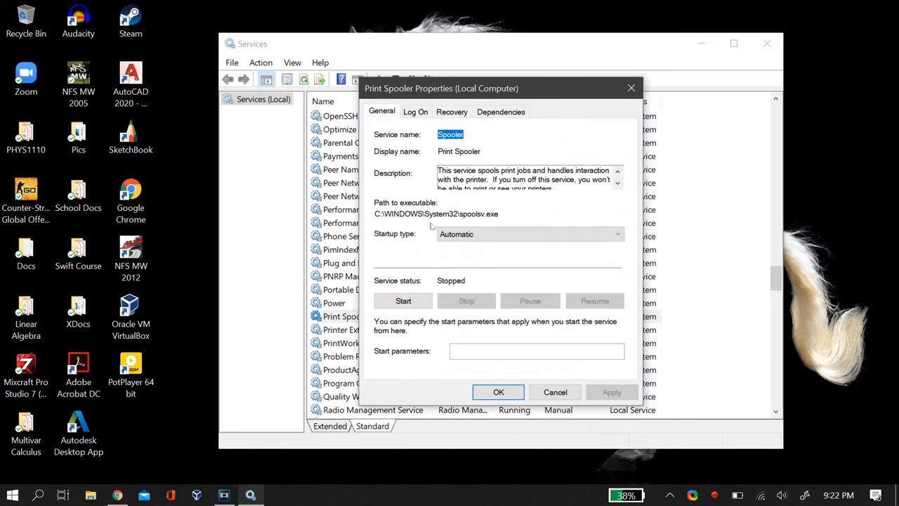
left_click(528, 233)
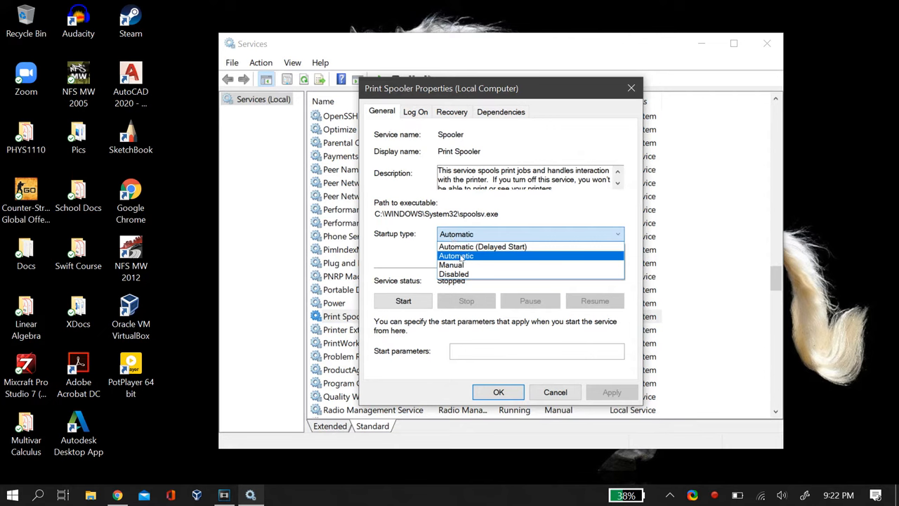
left_click(456, 256)
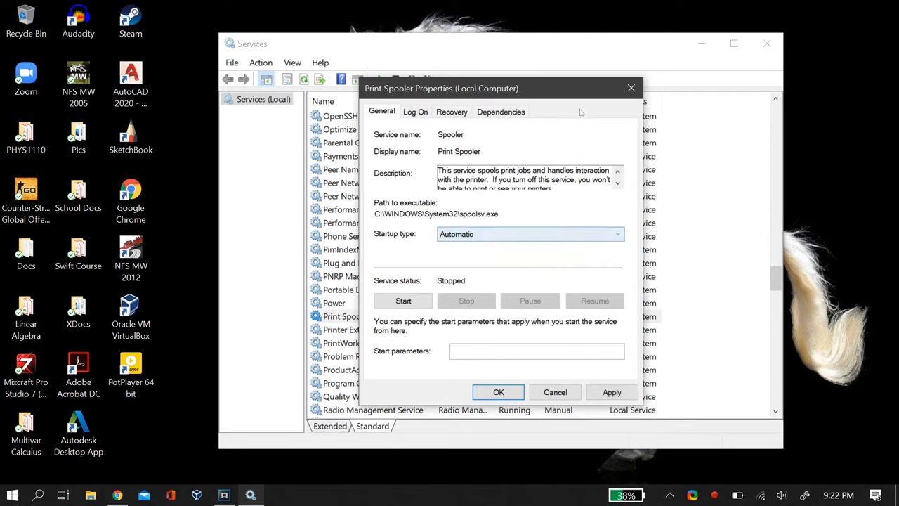
left_click(555, 392)
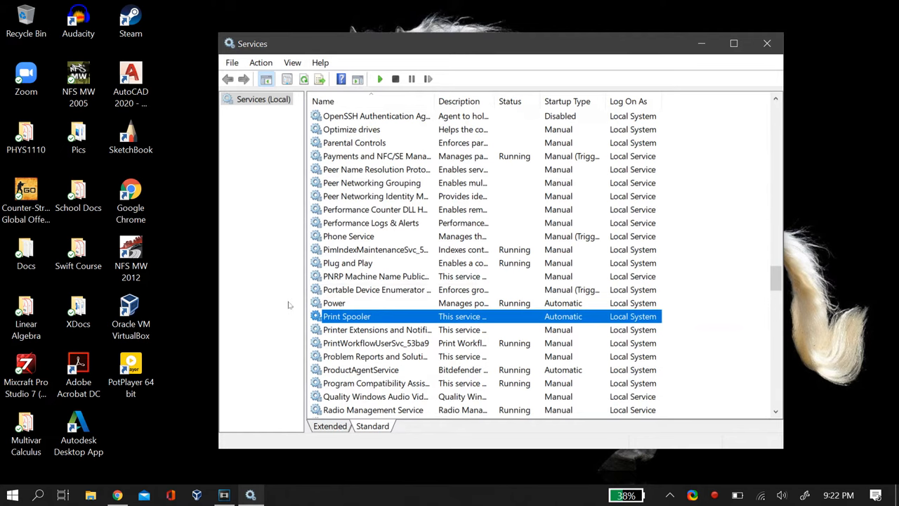
mouse_move(683, 81)
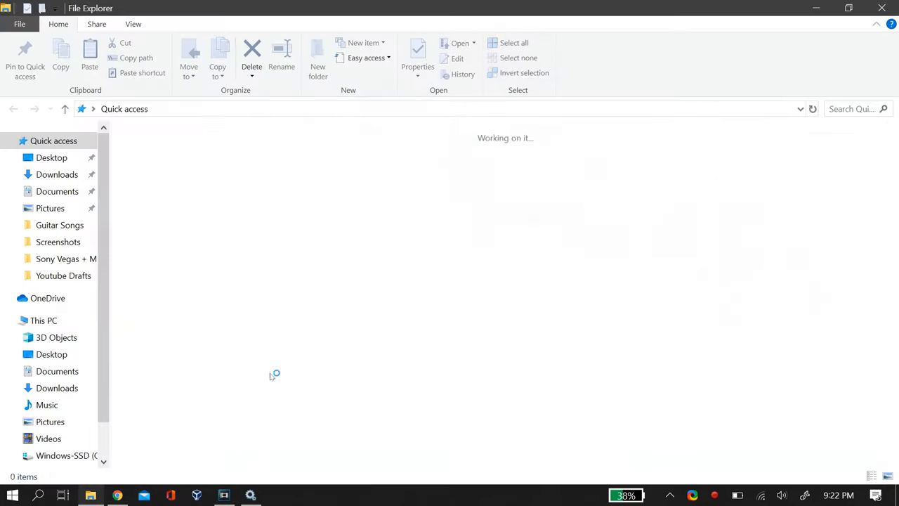
Browse C: > Windows > System32 > spool in File Explorer
left_click(43, 320)
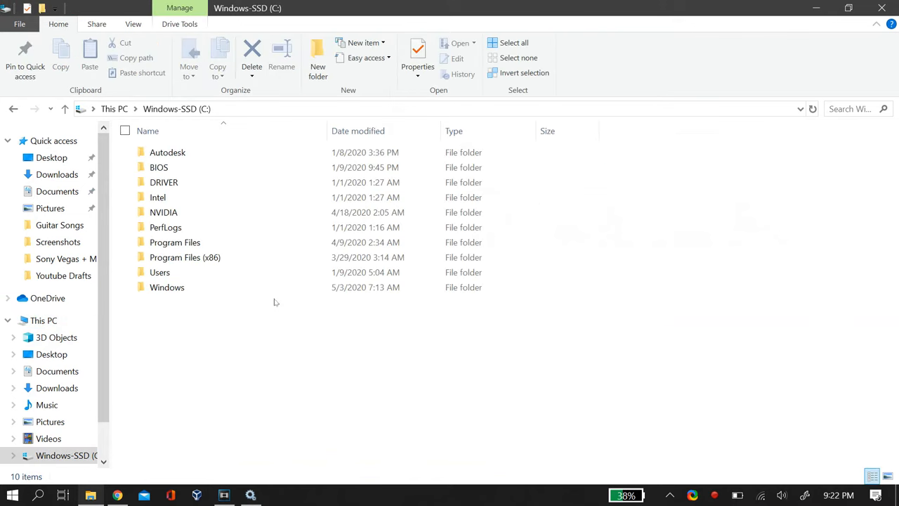
double_click(167, 287)
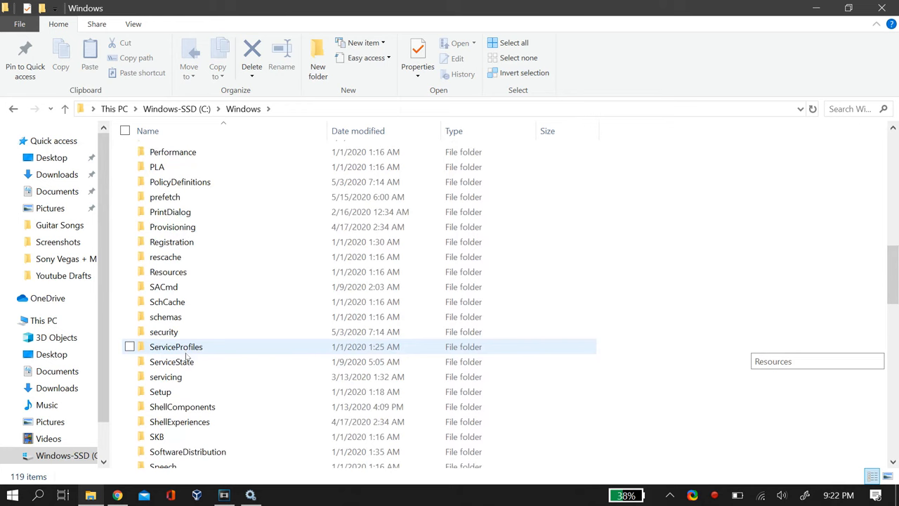
scroll("down", 3)
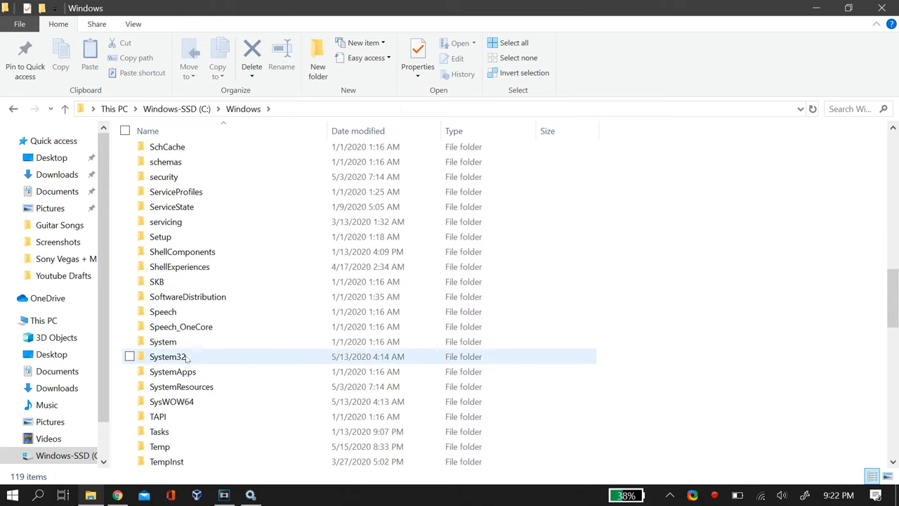
double_click(169, 357)
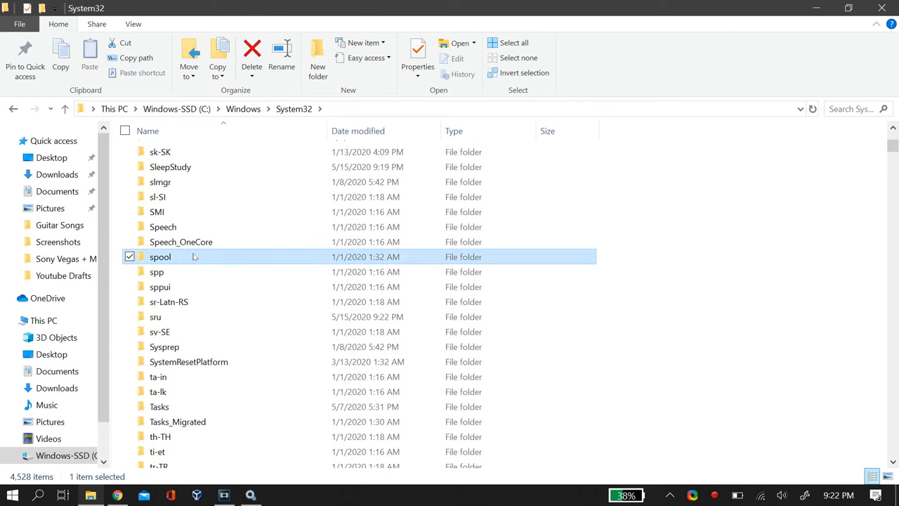
double_click(160, 256)
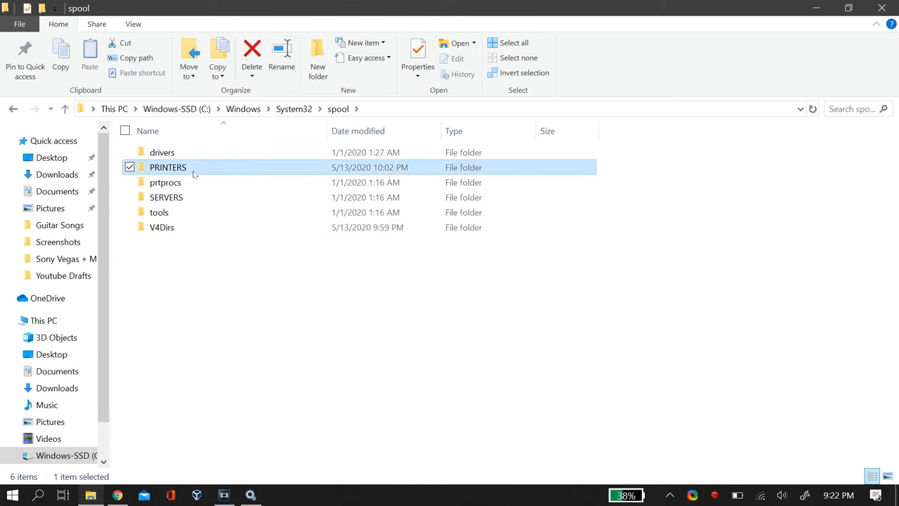
Enter the PRINTERS folder, grant permanent access, and clear its contents
double_click(168, 167)
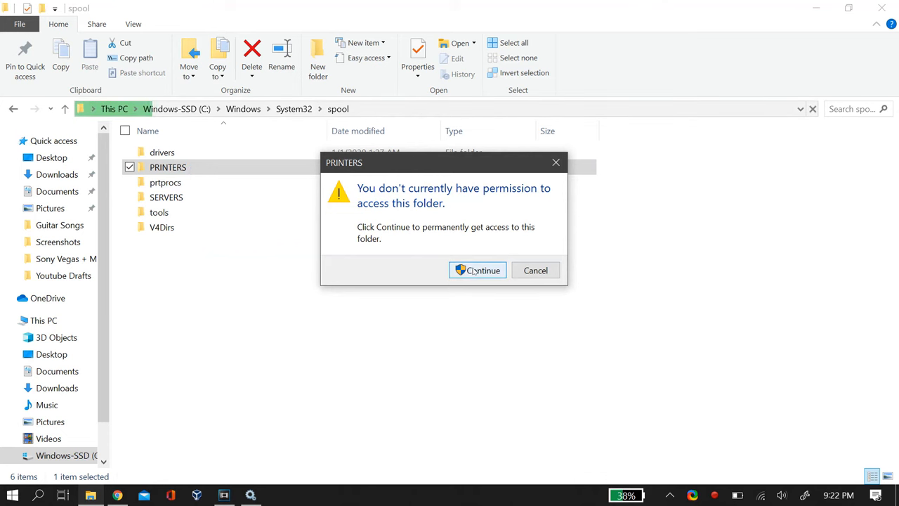
left_click(477, 270)
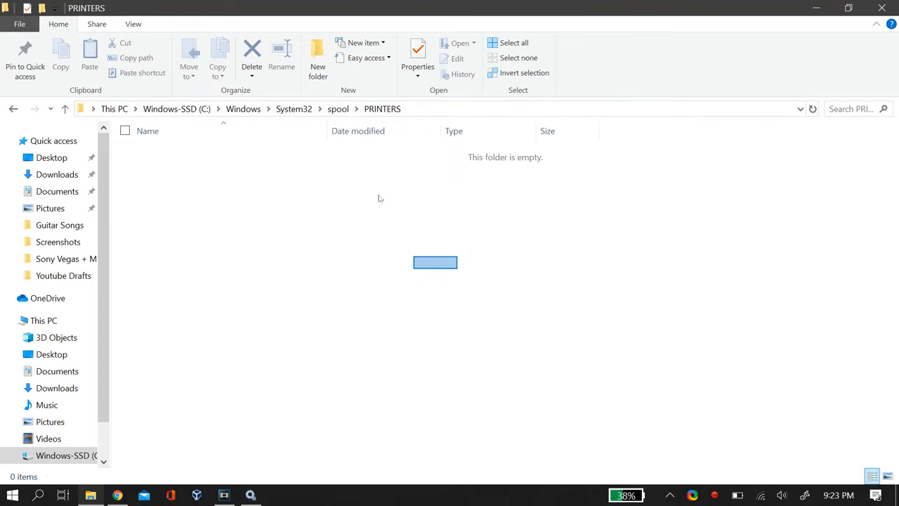
right_click(436, 263)
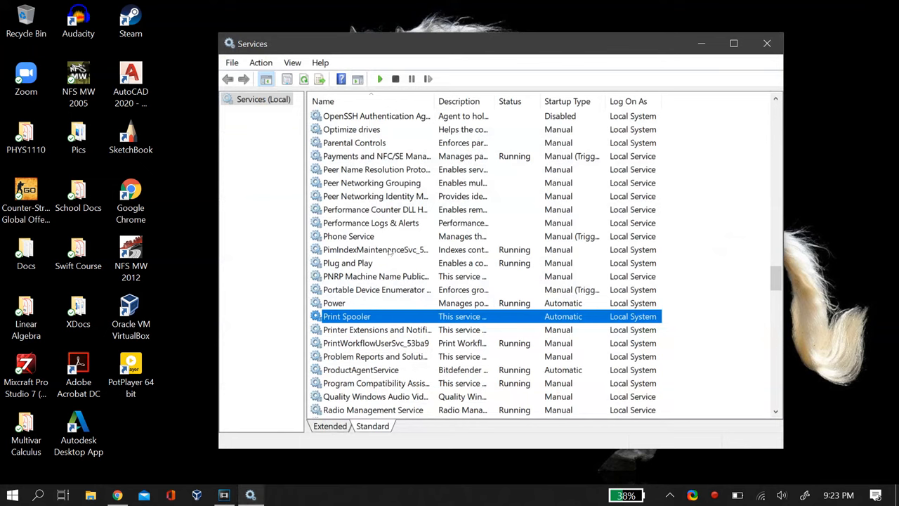
Start the Print Spooler service again and close the Services window
right_click(346, 317)
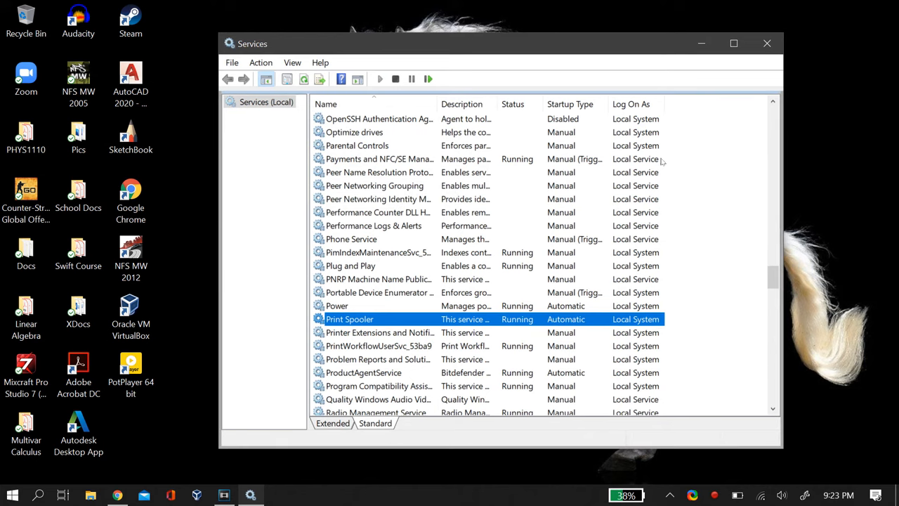
mouse_move(767, 42)
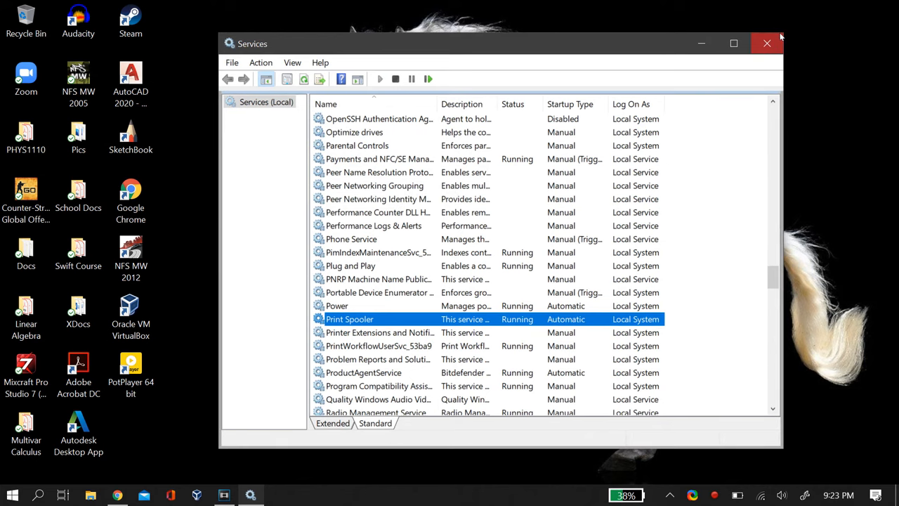
left_click(767, 42)
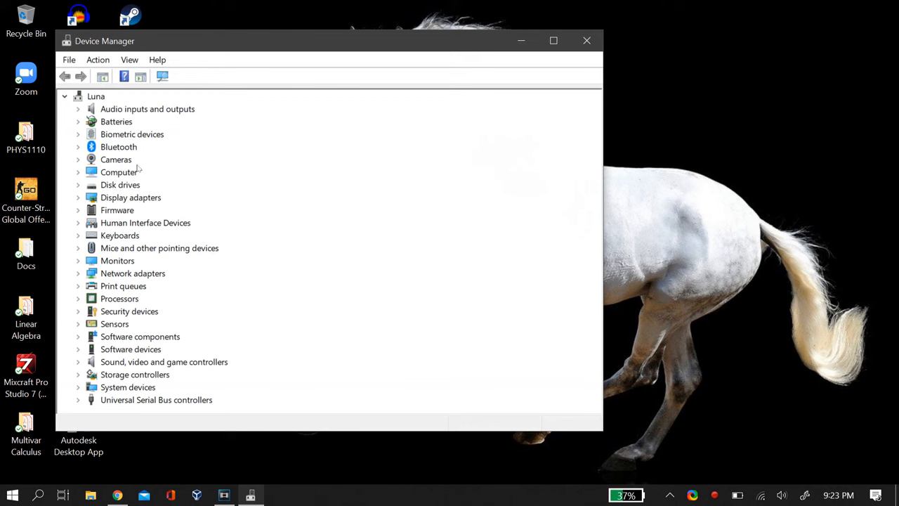
mouse_move(162, 368)
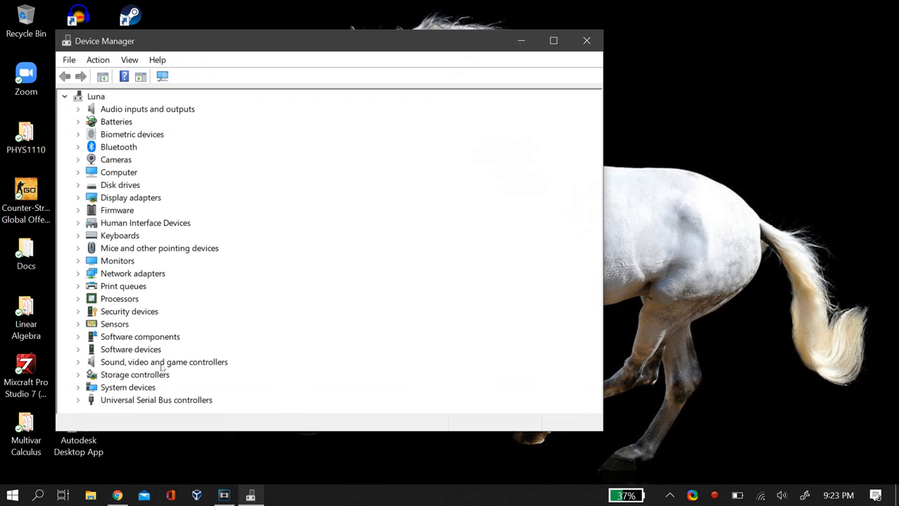